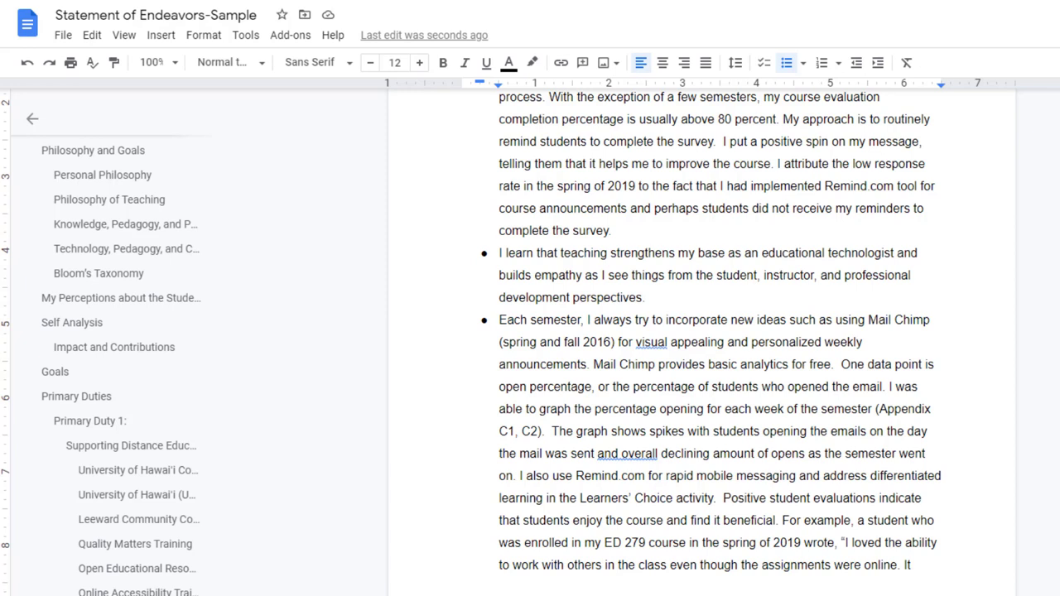
pyautogui.moveTo(129, 494)
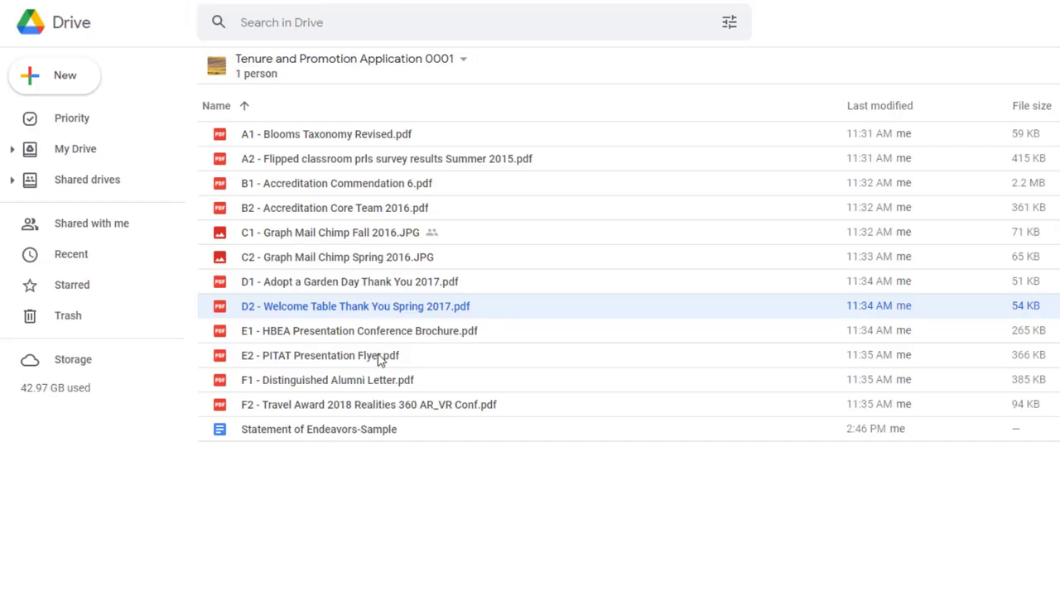
pyautogui.moveTo(328, 250)
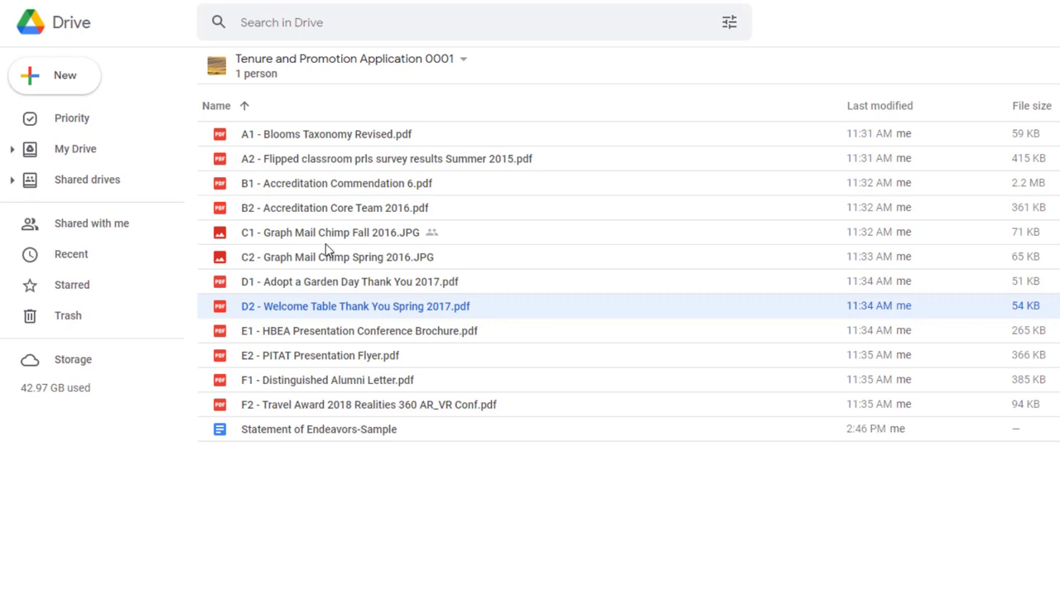
pyautogui.moveTo(331, 232)
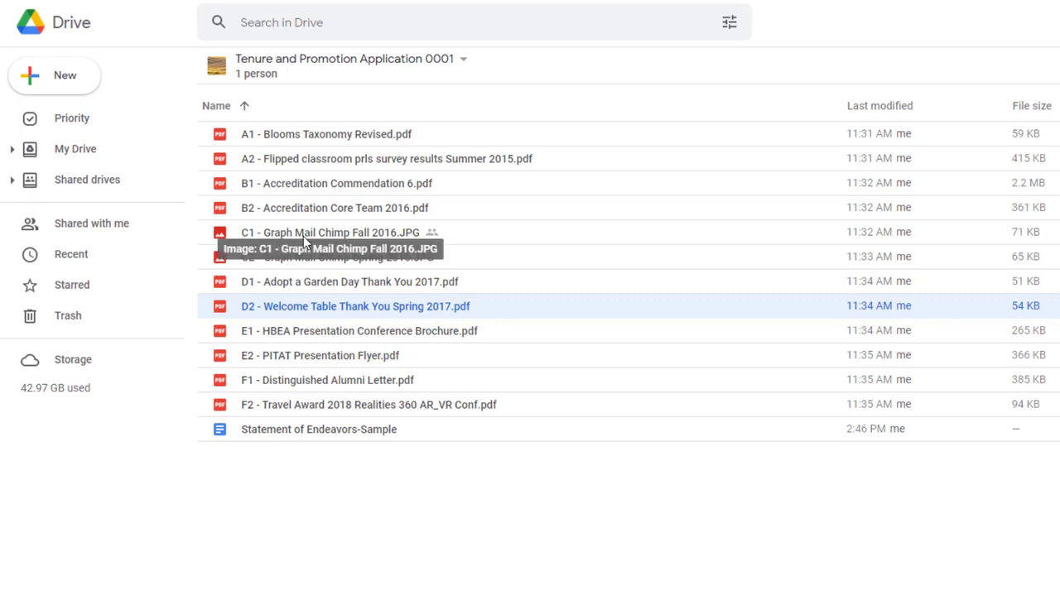
pyautogui.moveTo(334, 257)
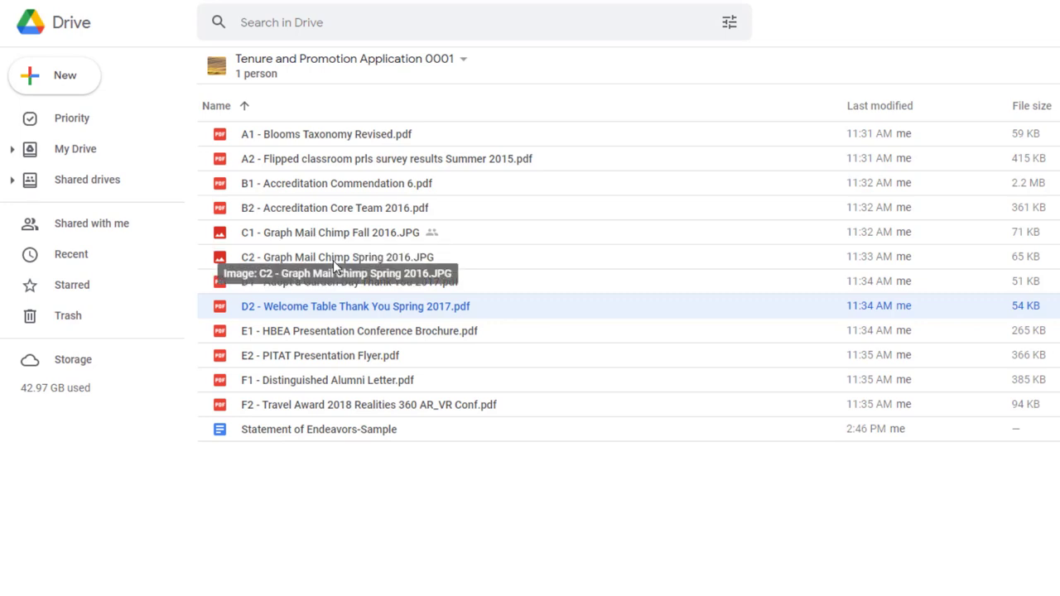
# - Locate and preview the C1 Fall 2016 Mail Chimp graph JPG in Drive
pyautogui.doubleClick(319, 429)
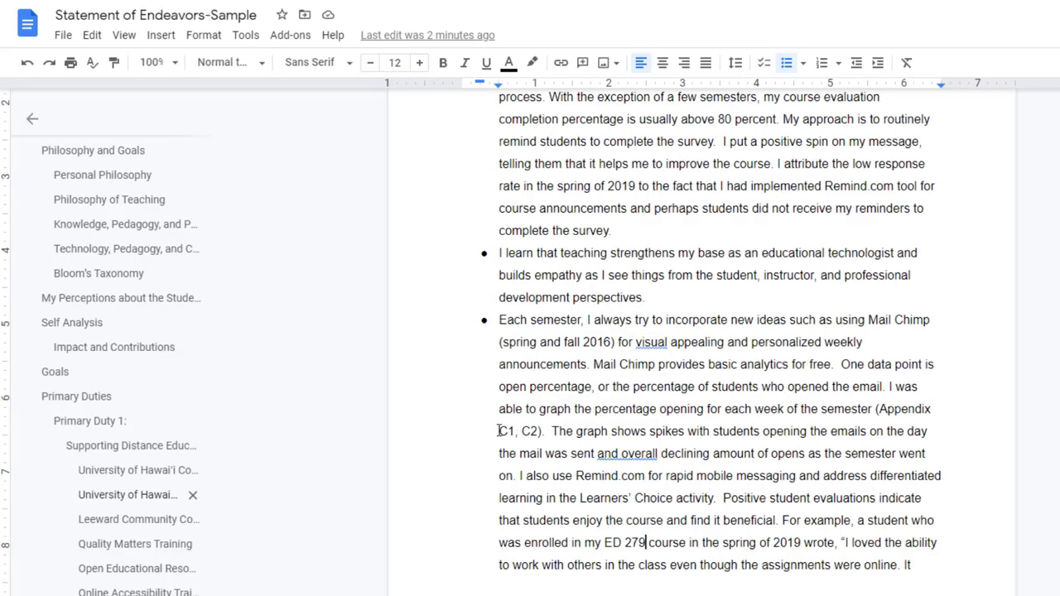
pyautogui.scroll(-3)
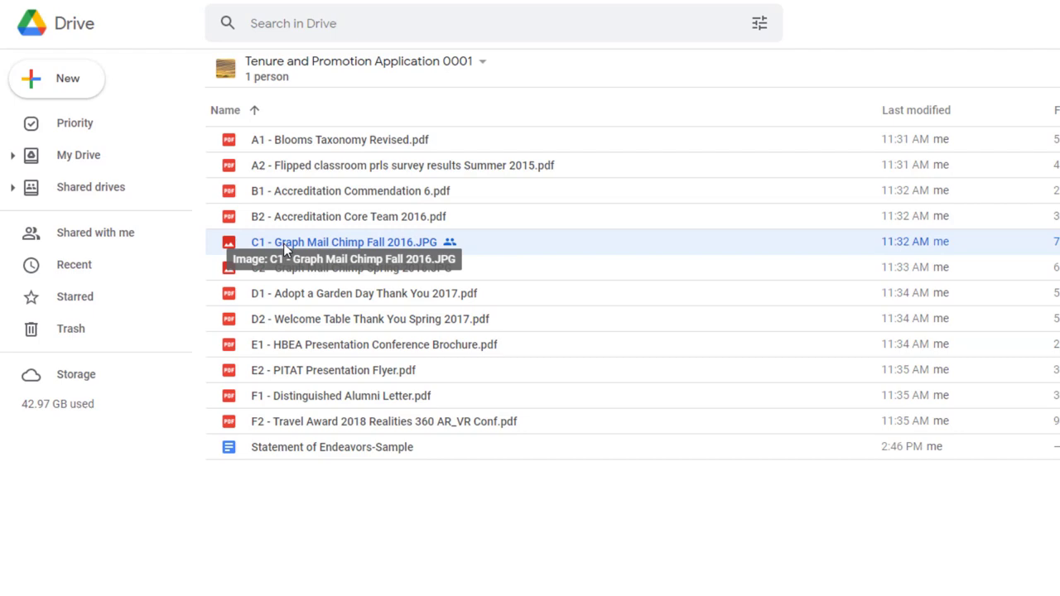
pyautogui.doubleClick(344, 242)
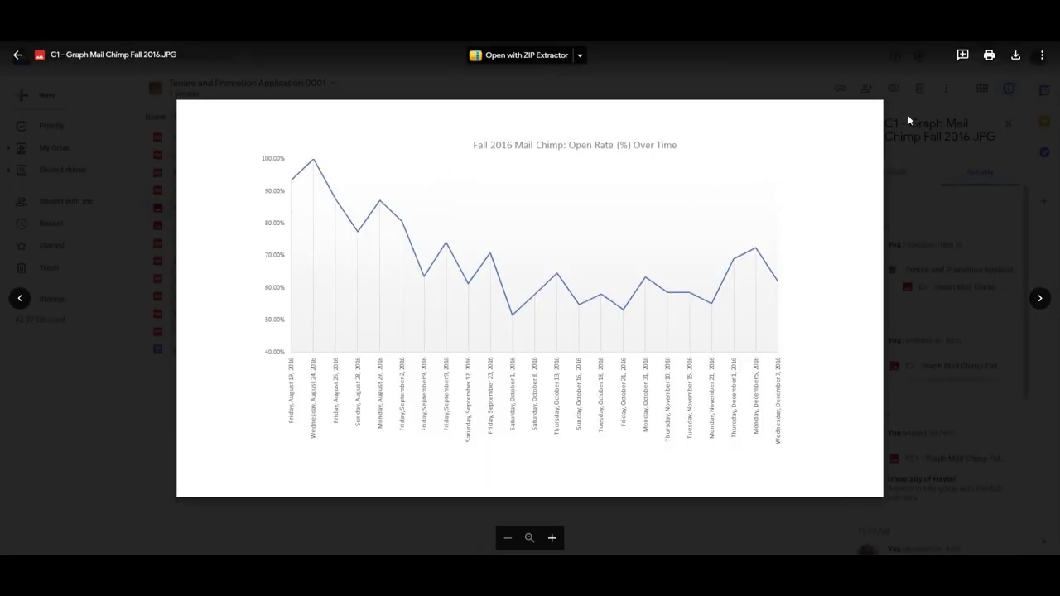
pyautogui.moveTo(1042, 54)
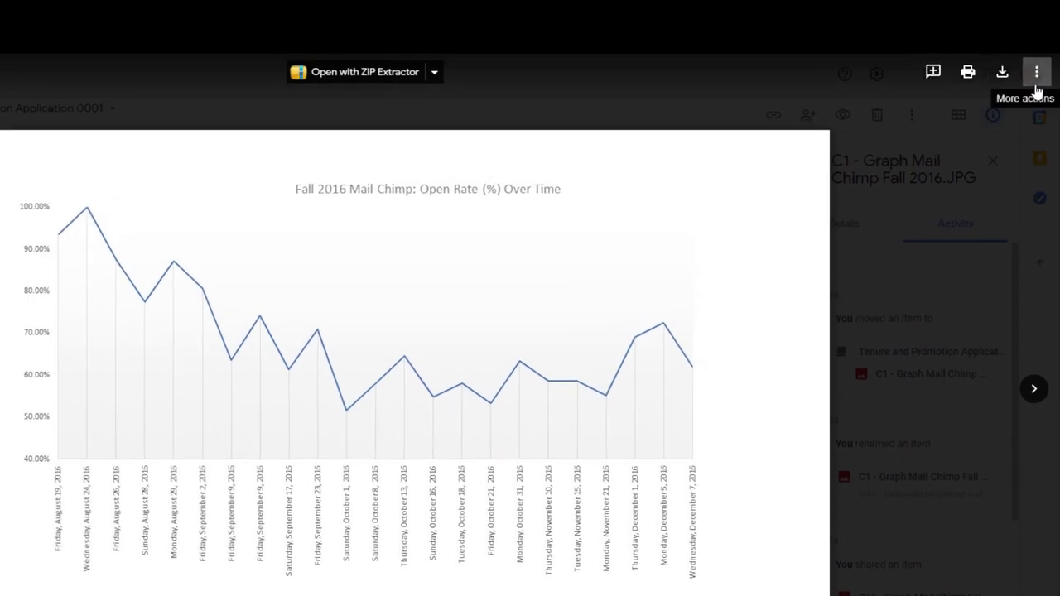
# - Share the C1 graph by link with anyone in the University of Hawaii group and copy the link
pyautogui.click(1038, 73)
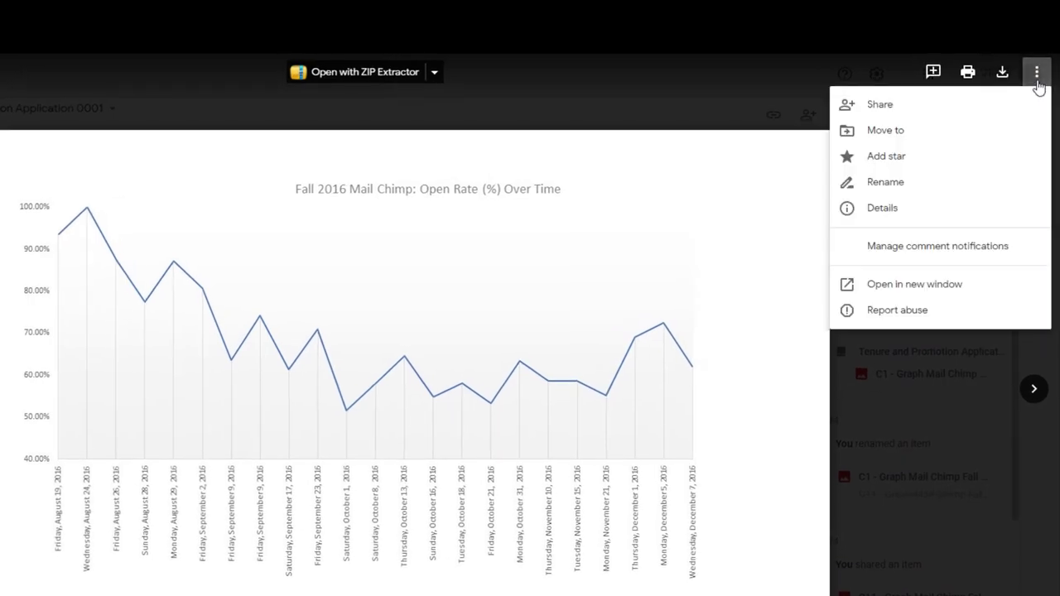
pyautogui.moveTo(880, 102)
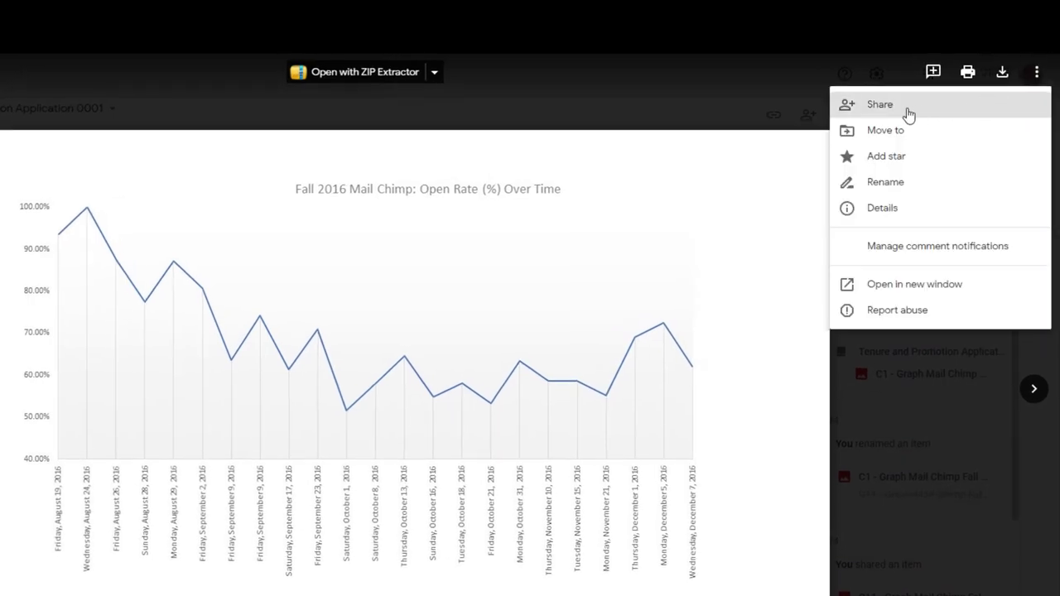
pyautogui.click(879, 104)
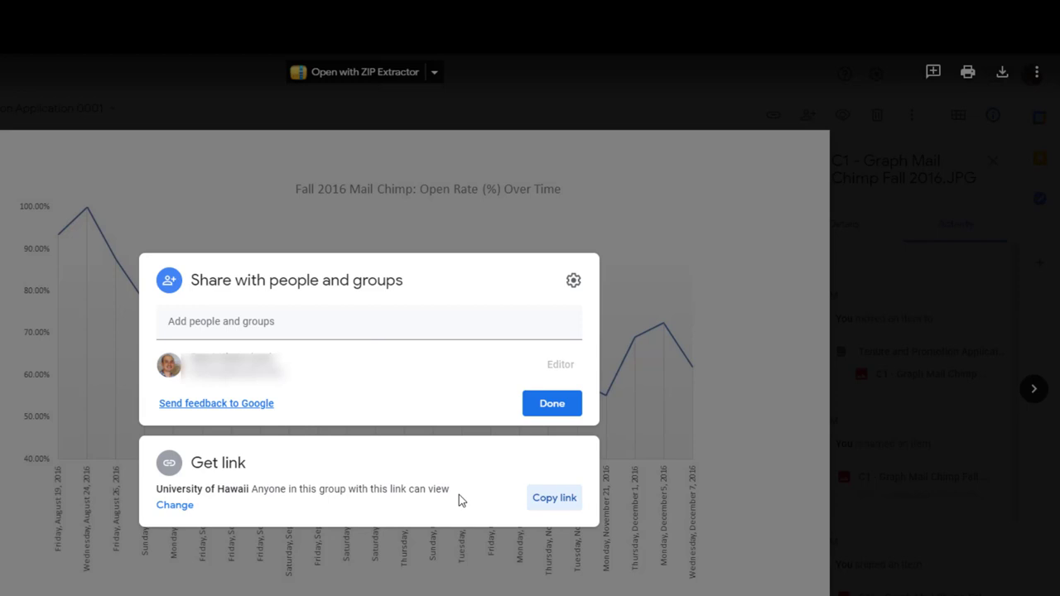
pyautogui.click(176, 504)
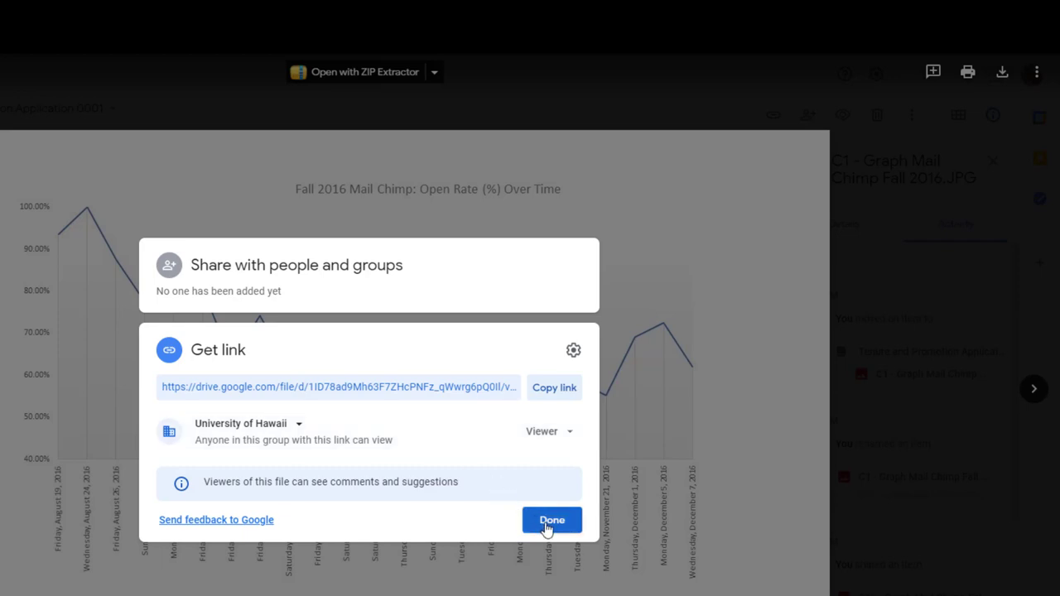
pyautogui.click(554, 388)
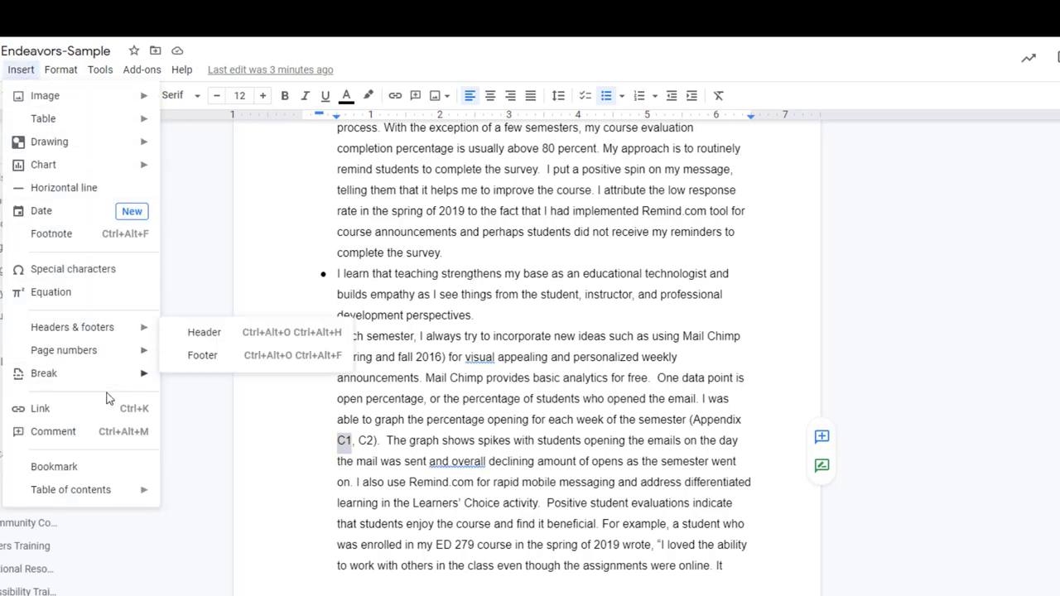
# - Hyperlink the C1 appendix reference to the pasted Drive sharing link
pyautogui.click(40, 407)
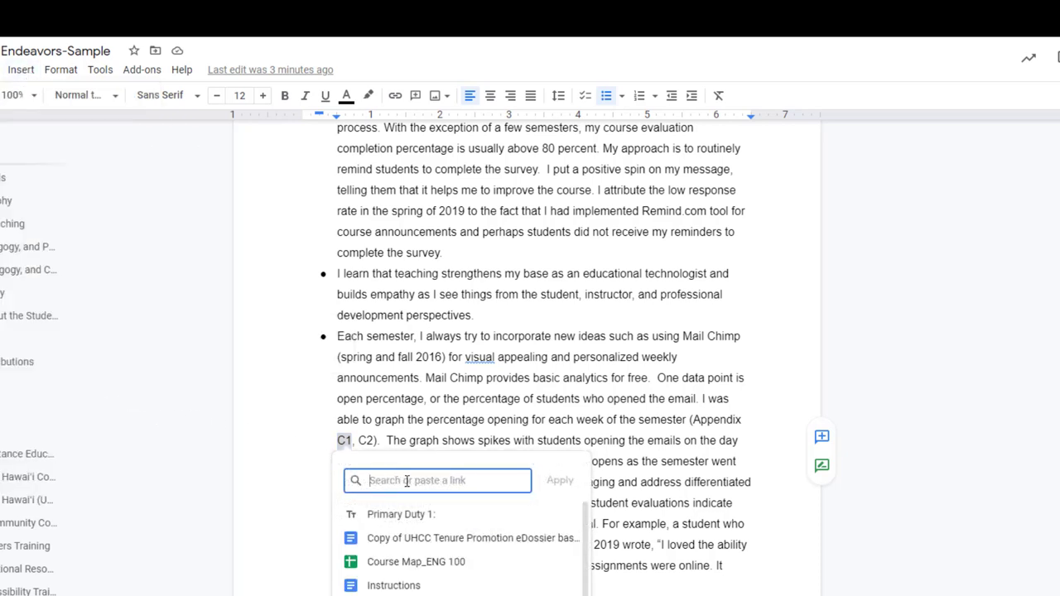
pyautogui.write('Fz_qWwrg6pQ0II/view?usp=sharing')
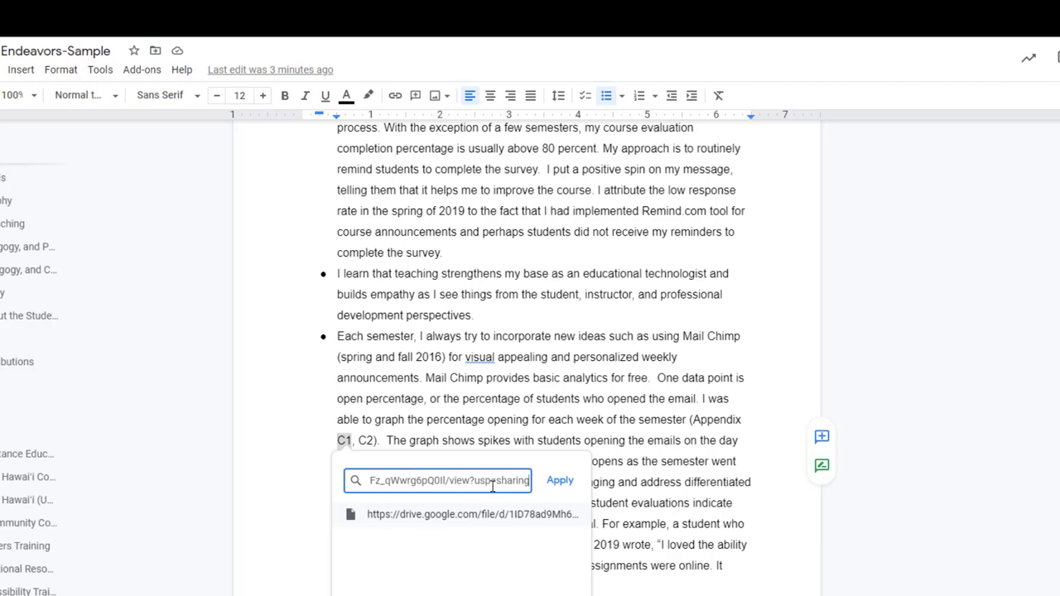
pyautogui.moveTo(560, 481)
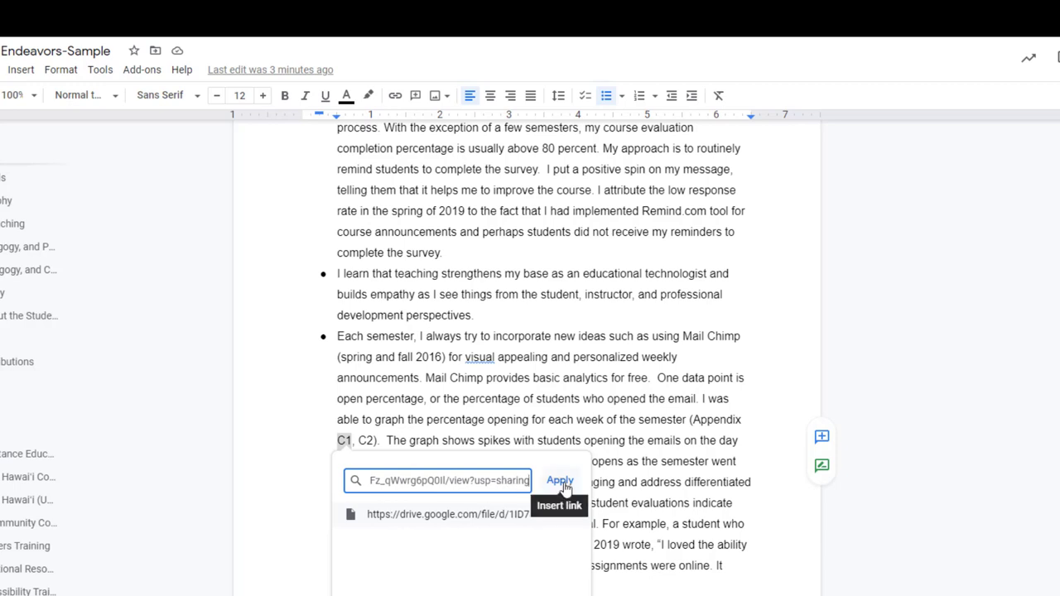
pyautogui.click(561, 480)
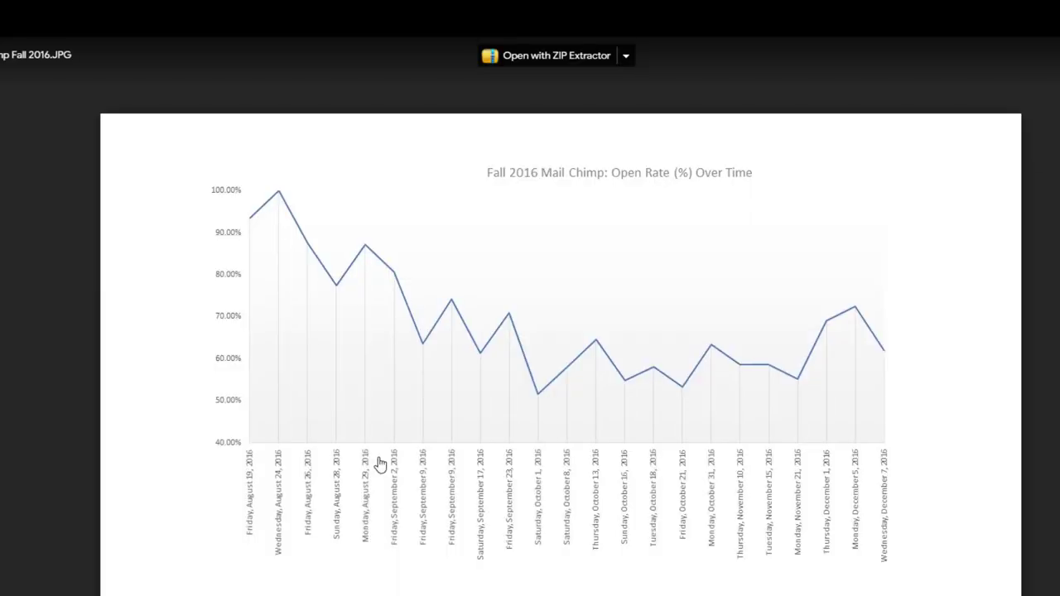
pyautogui.moveTo(8, 149)
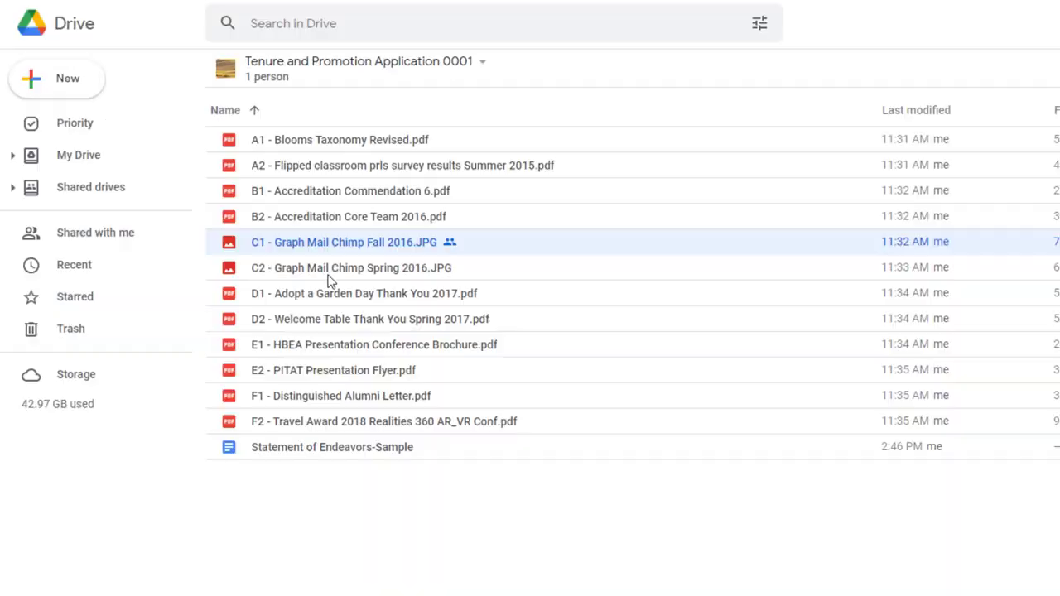
pyautogui.moveTo(285, 291)
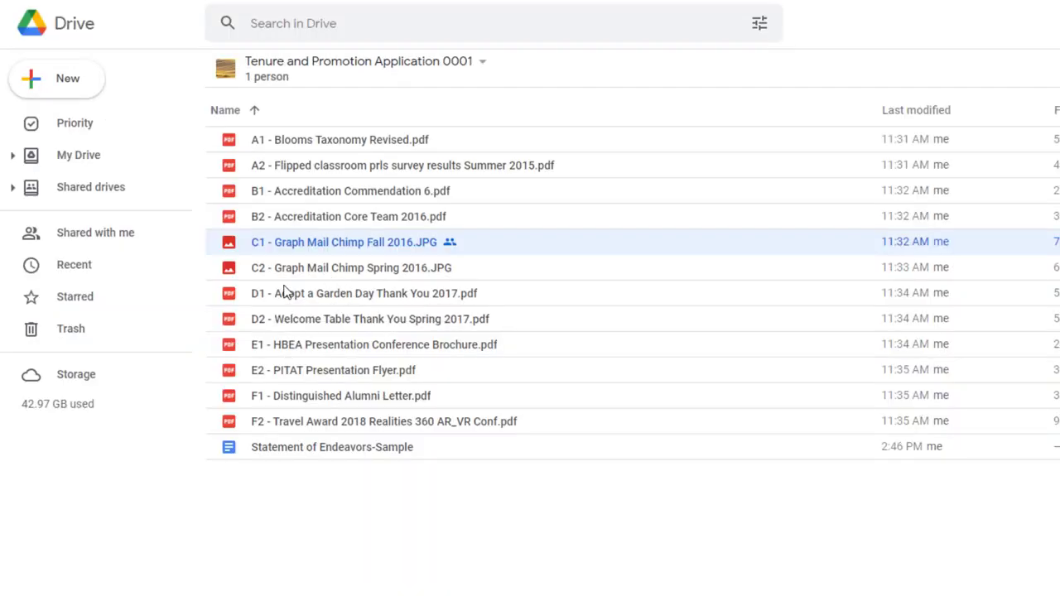
# - Preview C2 - Graph Mail Chimp Spring 2016.JPG, copy its share link, and return to the statement
pyautogui.click(351, 266)
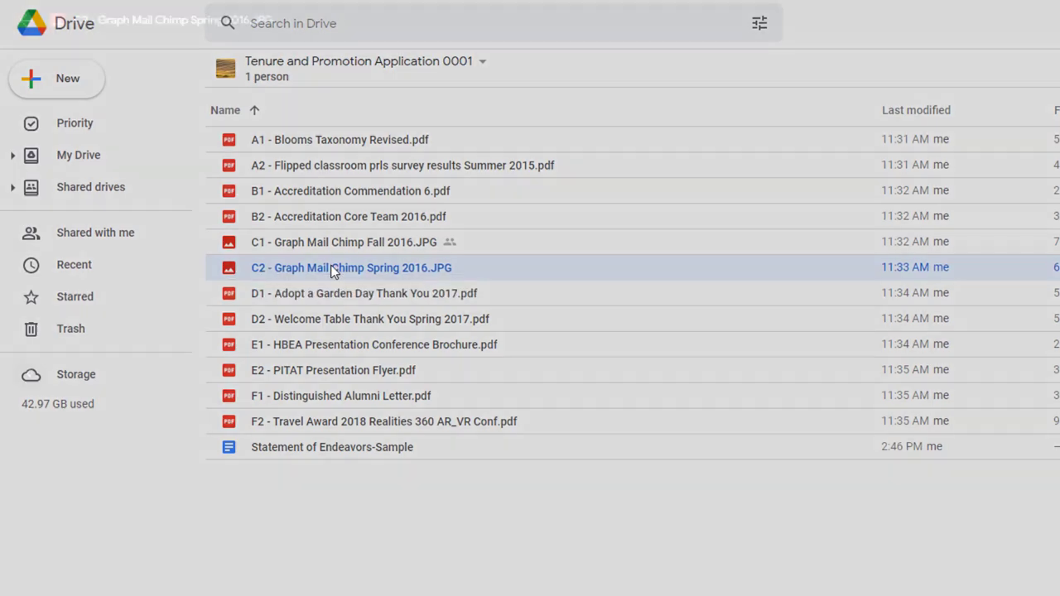
pyautogui.doubleClick(351, 266)
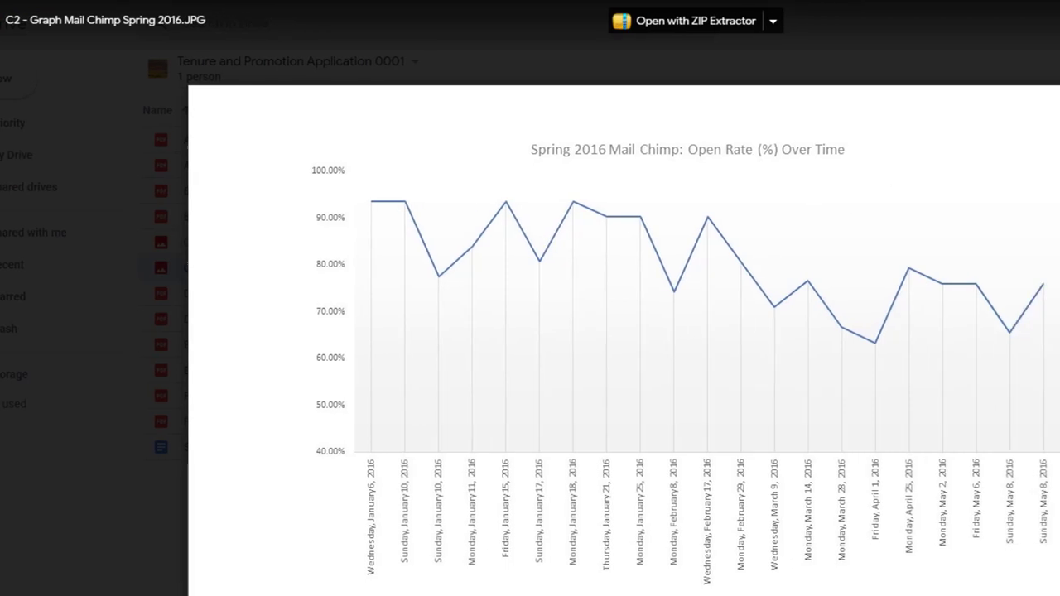
pyautogui.click(1034, 20)
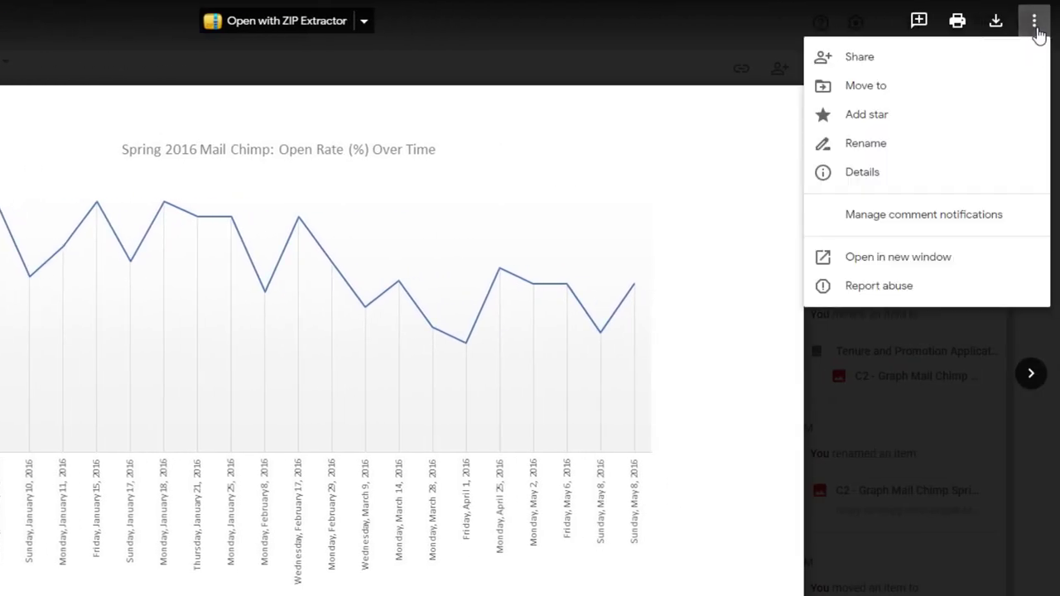
pyautogui.click(862, 171)
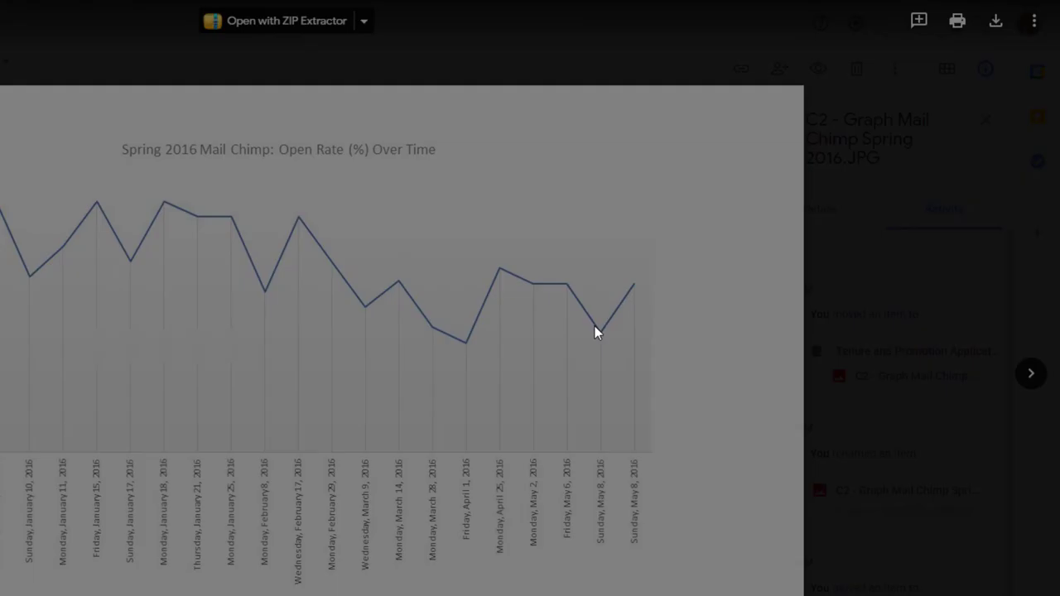
pyautogui.click(779, 70)
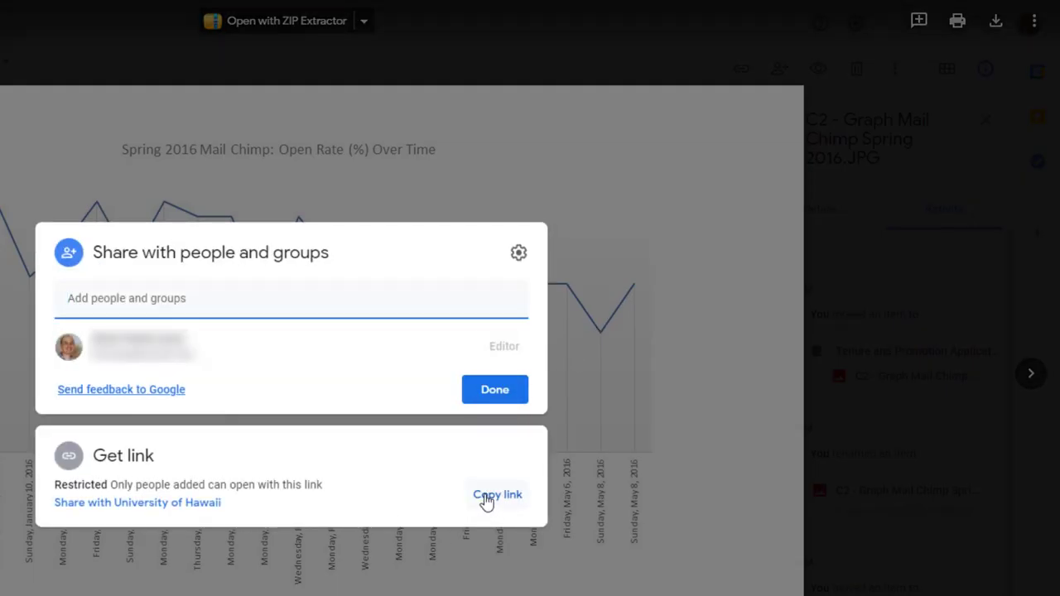
pyautogui.click(497, 494)
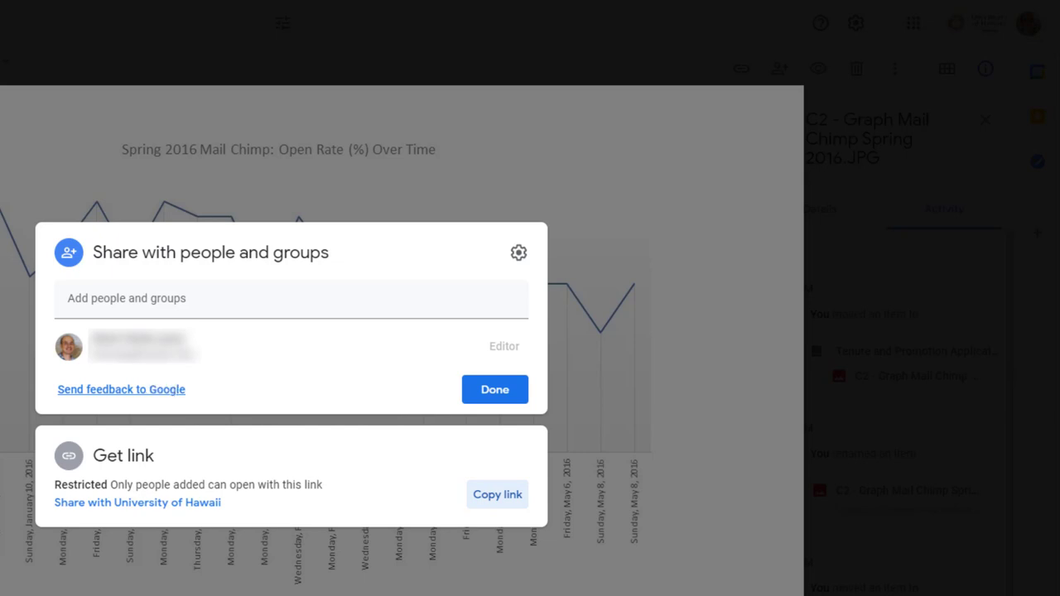
pyautogui.click(494, 389)
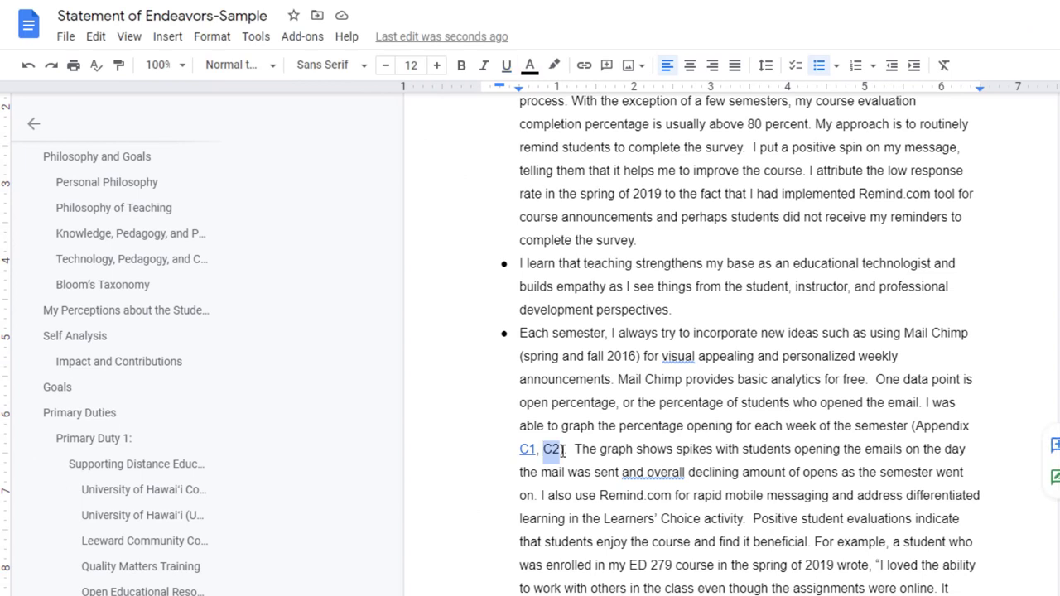
# - Hyperlink the C2 appendix reference to the copied Drive image link
pyautogui.click(167, 37)
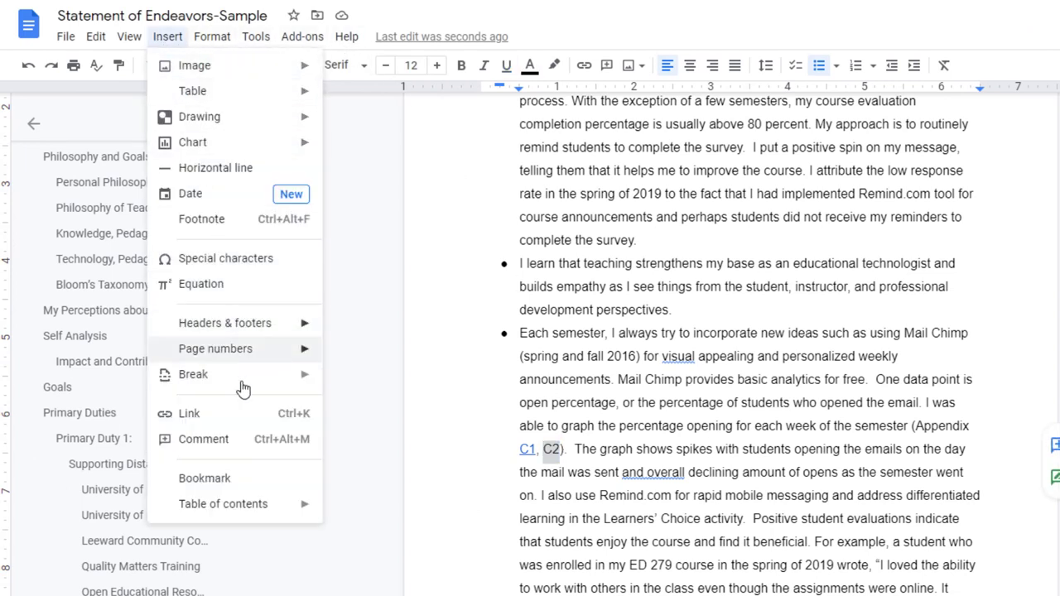
pyautogui.click(189, 415)
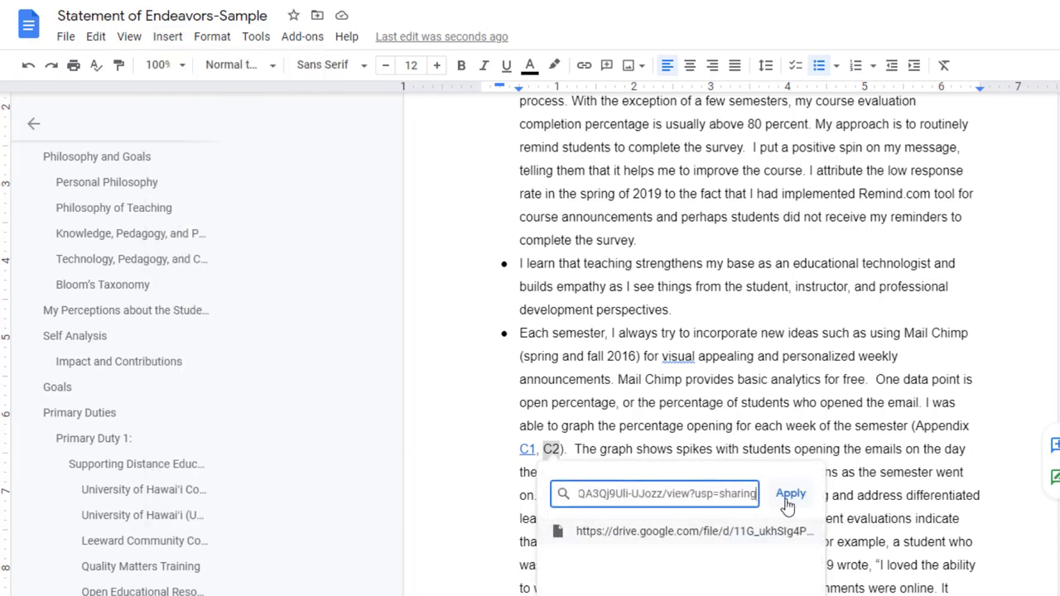
pyautogui.click(789, 493)
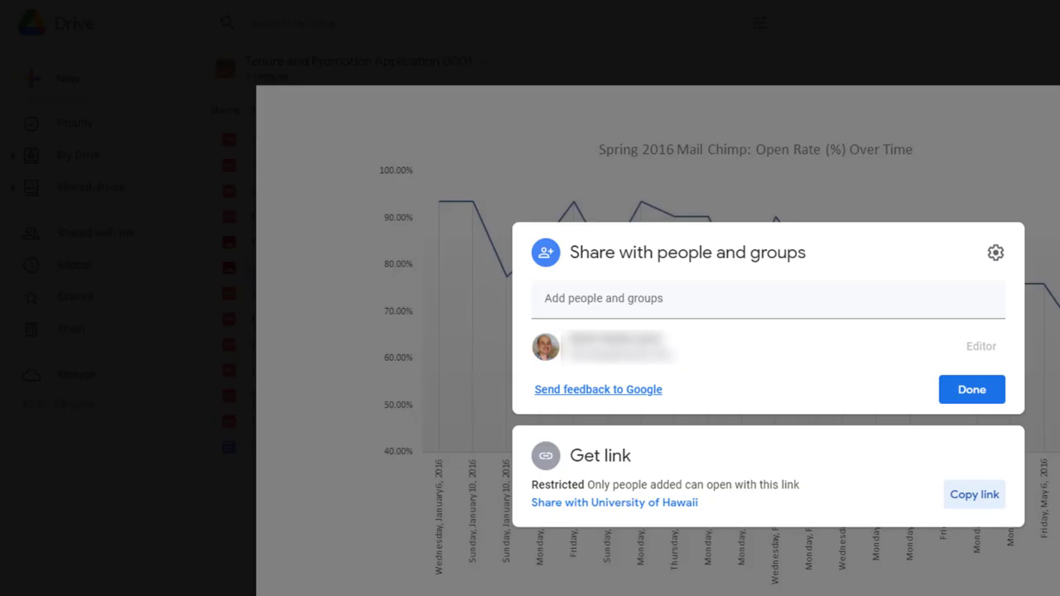
pyautogui.moveTo(996, 482)
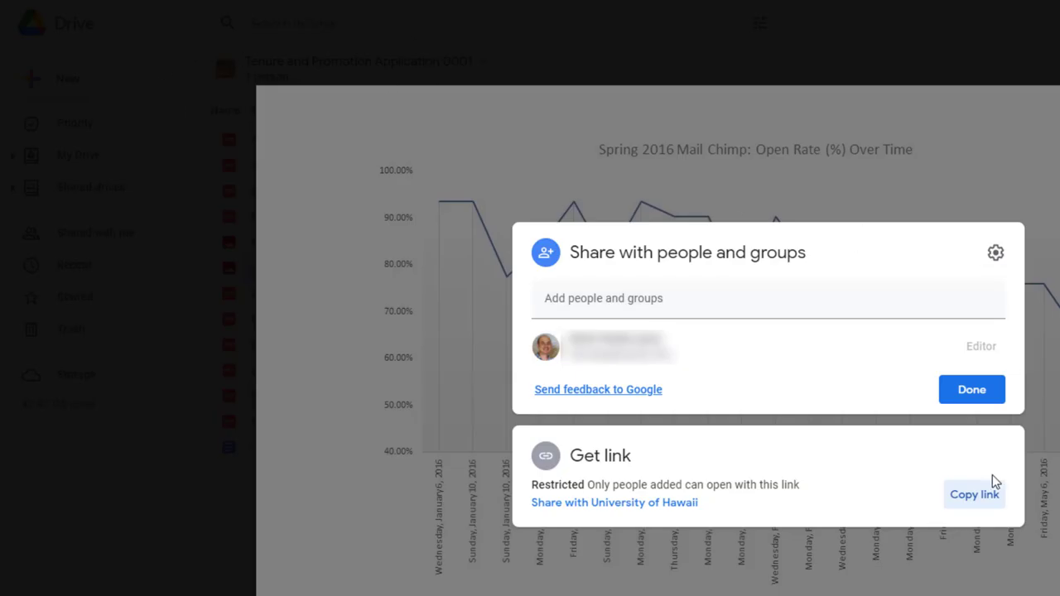
# - Close the C2 preview and copy the share link for D1 - Adopt a Garden Day Thank You 2017.pdf
pyautogui.click(971, 389)
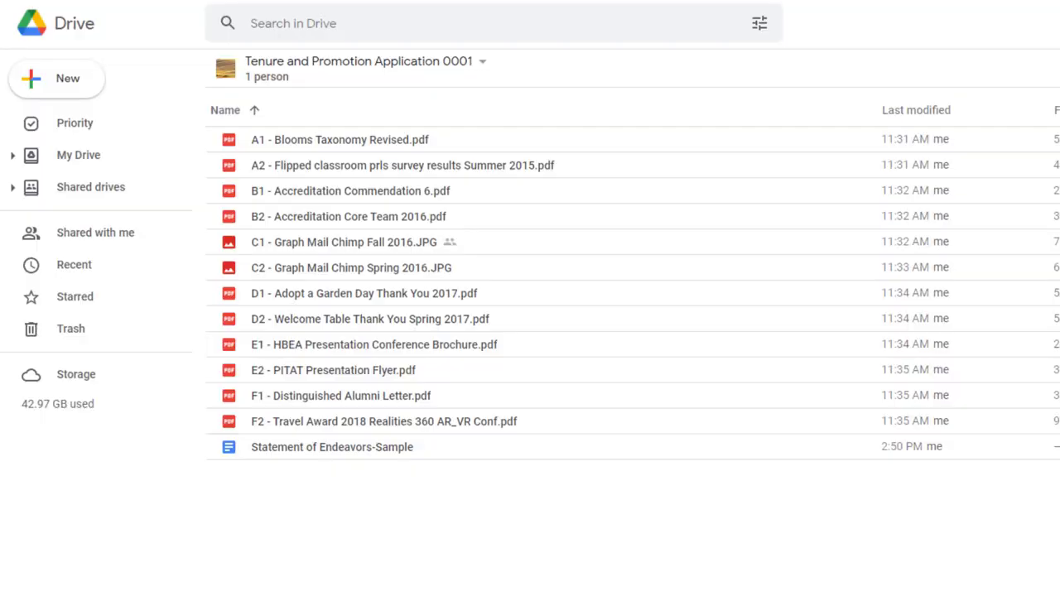
pyautogui.moveTo(534, 537)
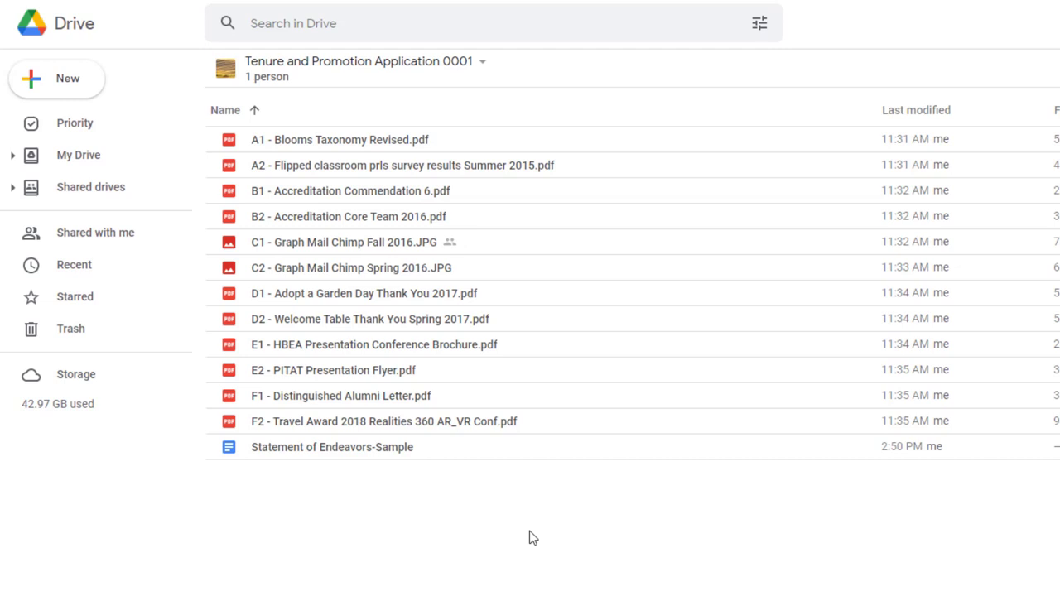
pyautogui.moveTo(479, 520)
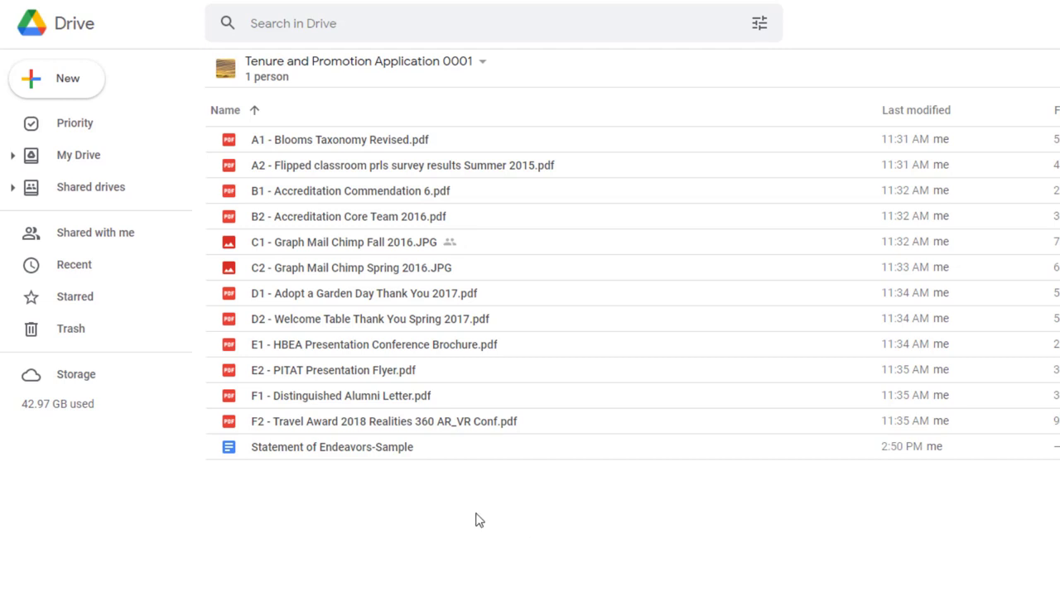
pyautogui.moveTo(323, 296)
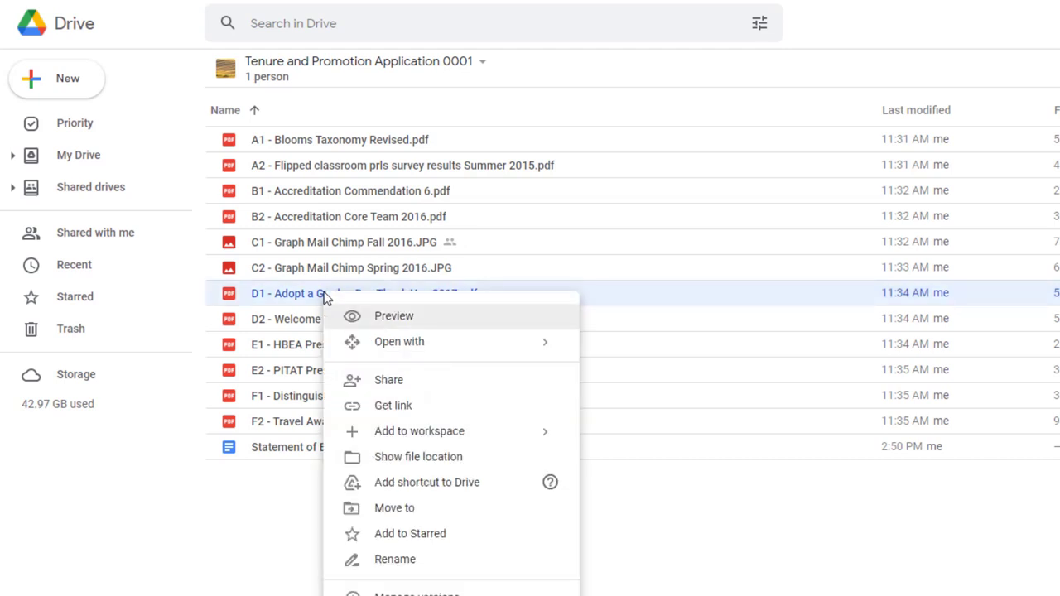
pyautogui.moveTo(517, 348)
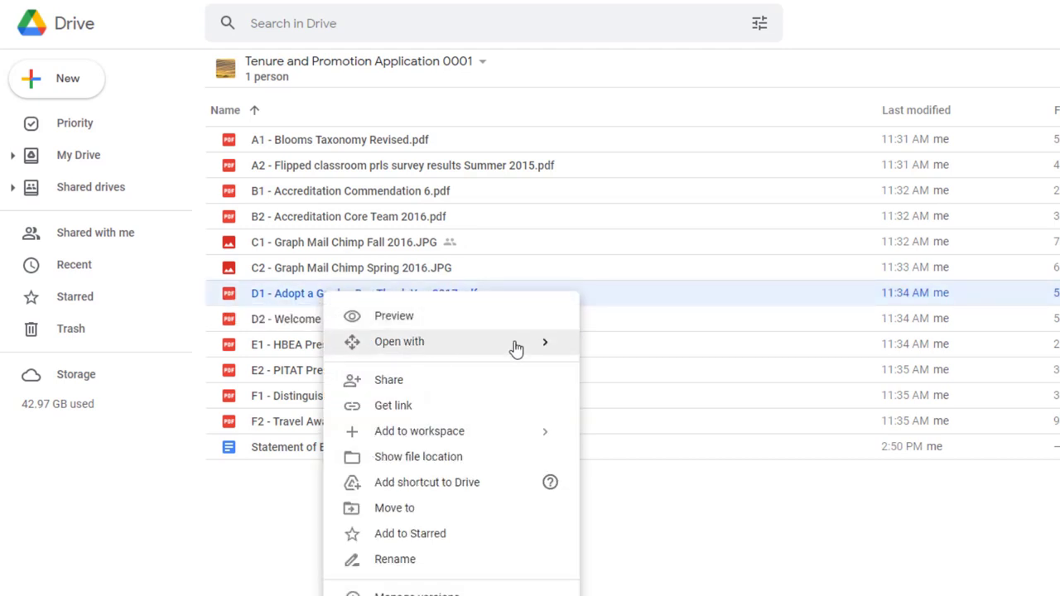
pyautogui.moveTo(498, 389)
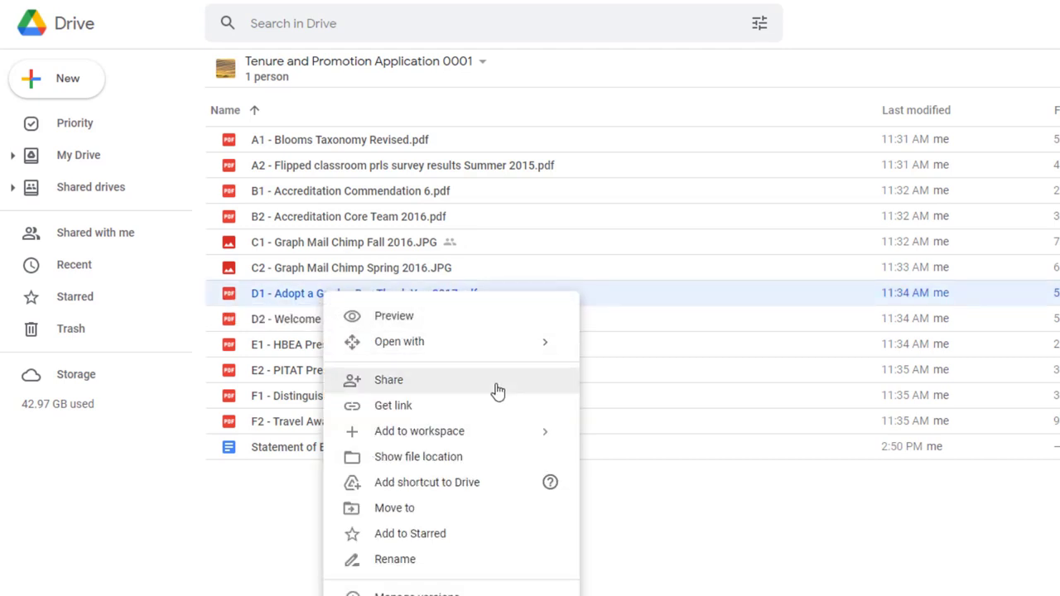
pyautogui.click(388, 380)
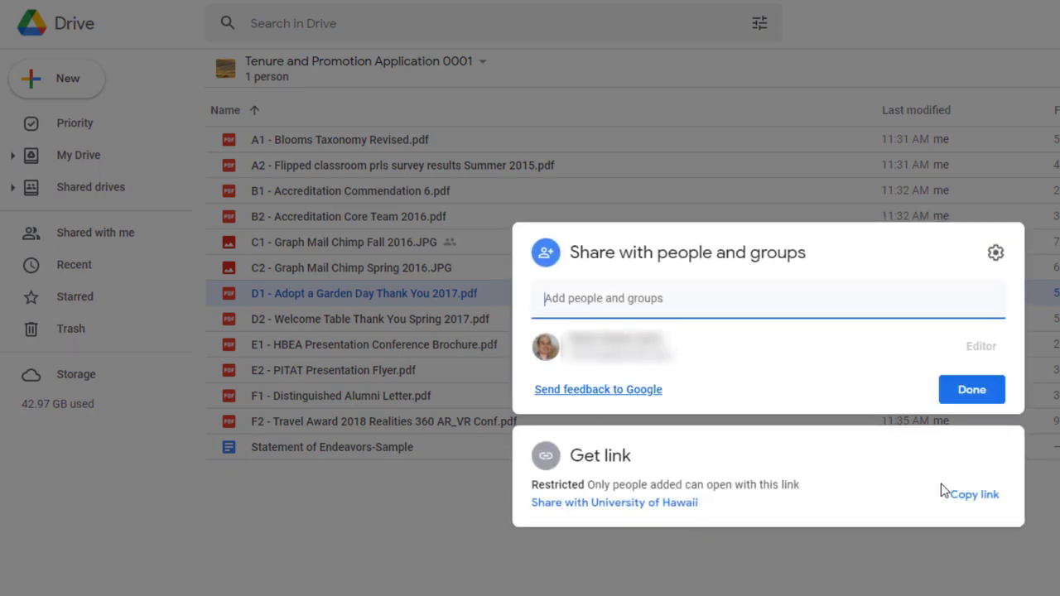
pyautogui.click(975, 493)
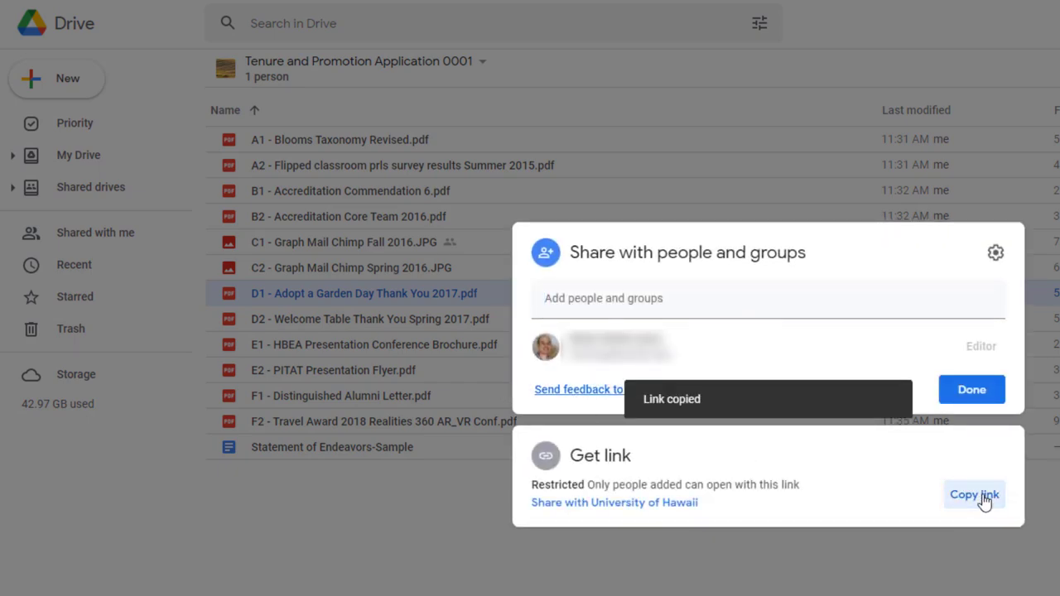